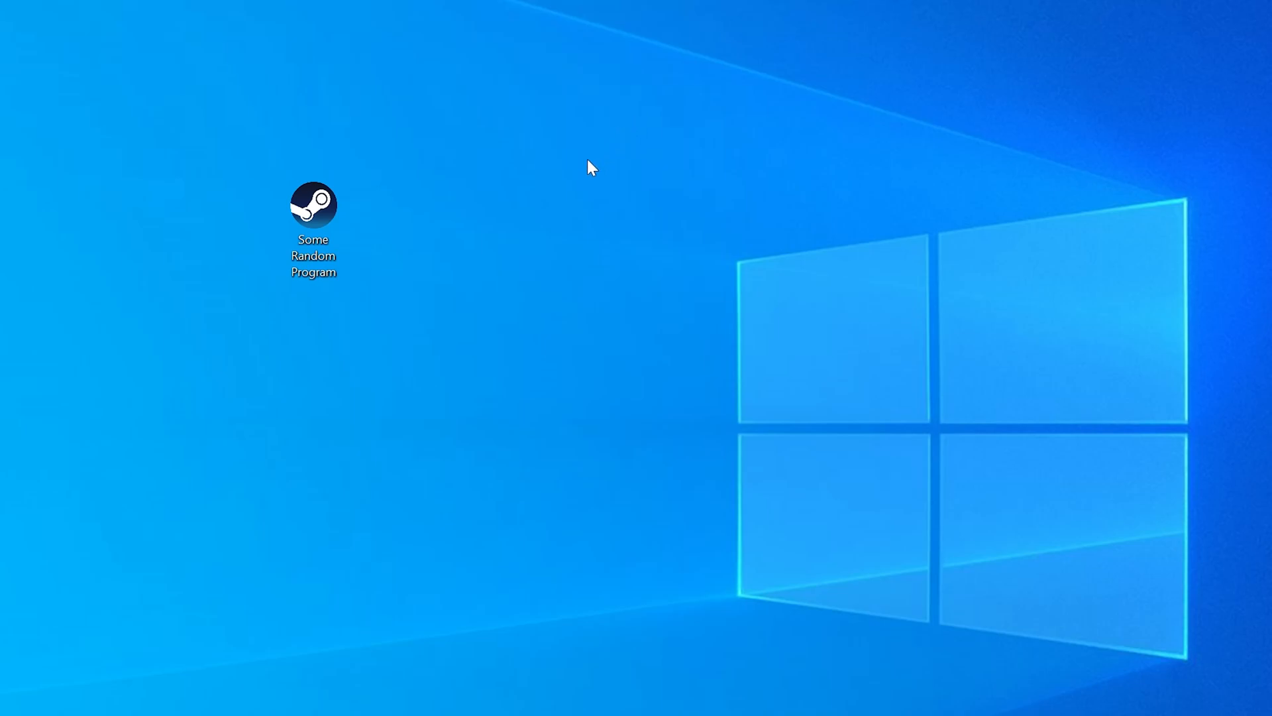
Reproduce the missing api-ms-win-crt-heap DLL error and check the system bitness in System information.
double_click(313, 203)
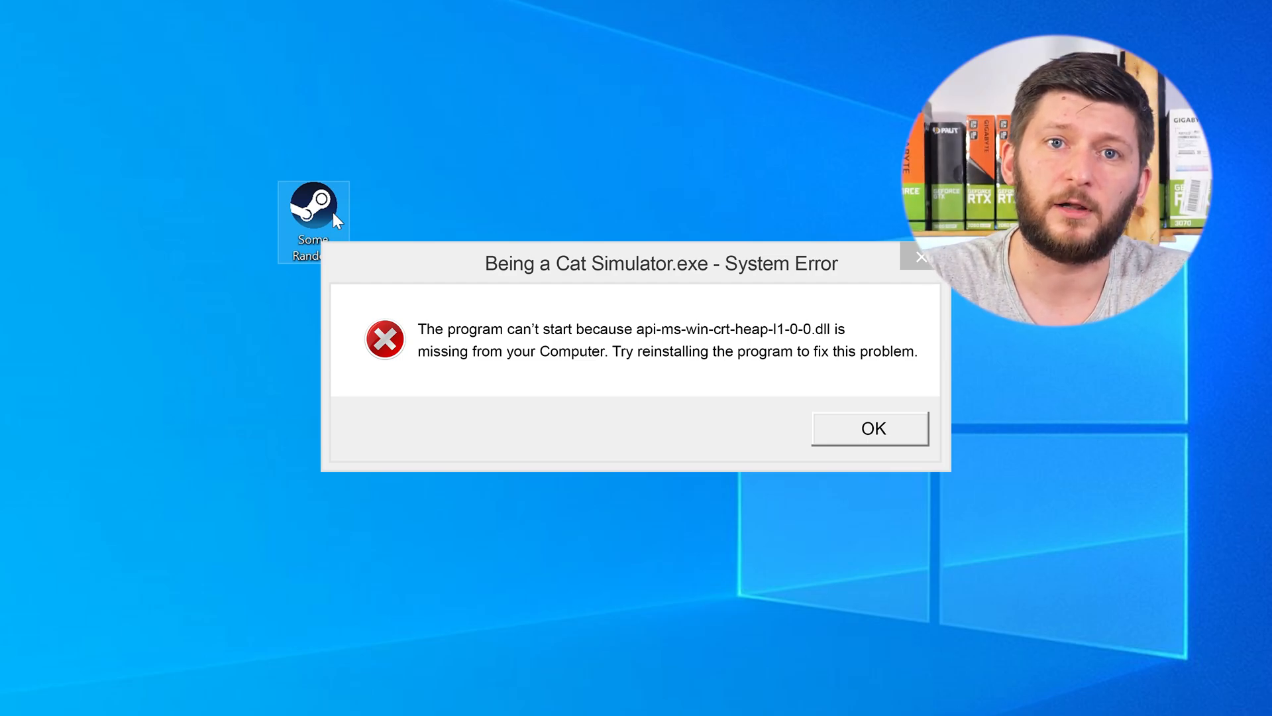
click(870, 428)
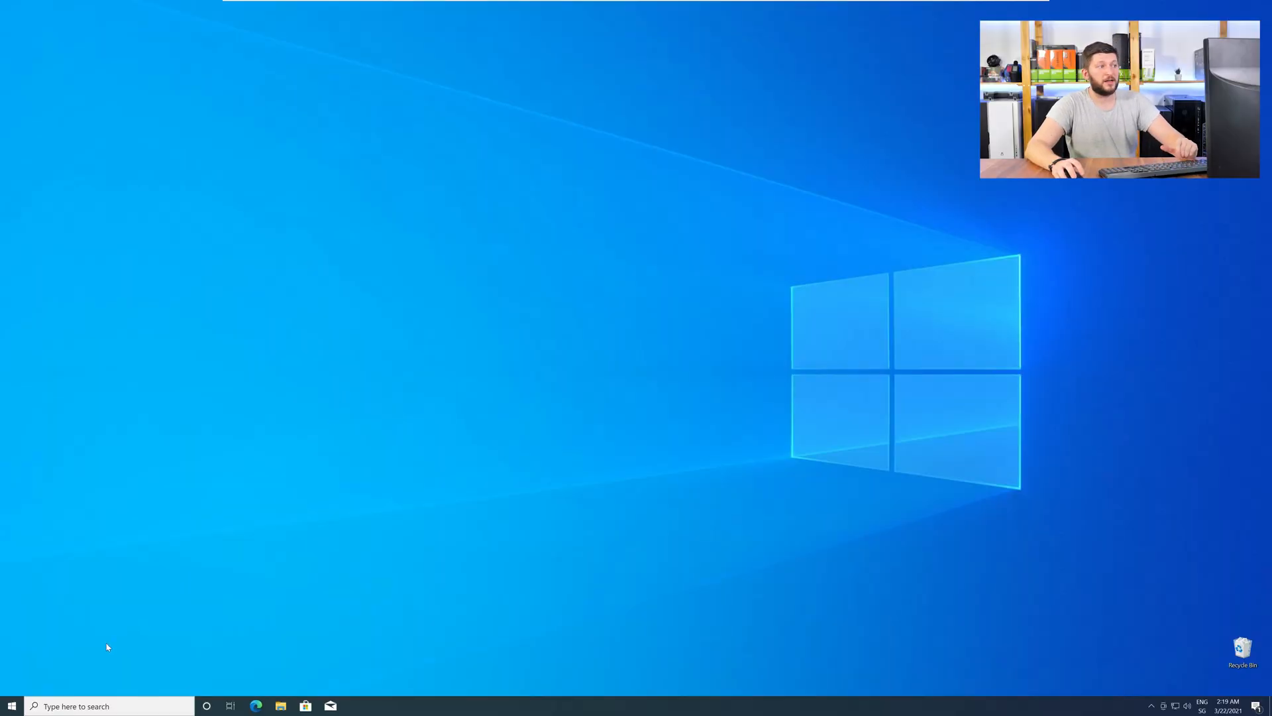
right_click(12, 705)
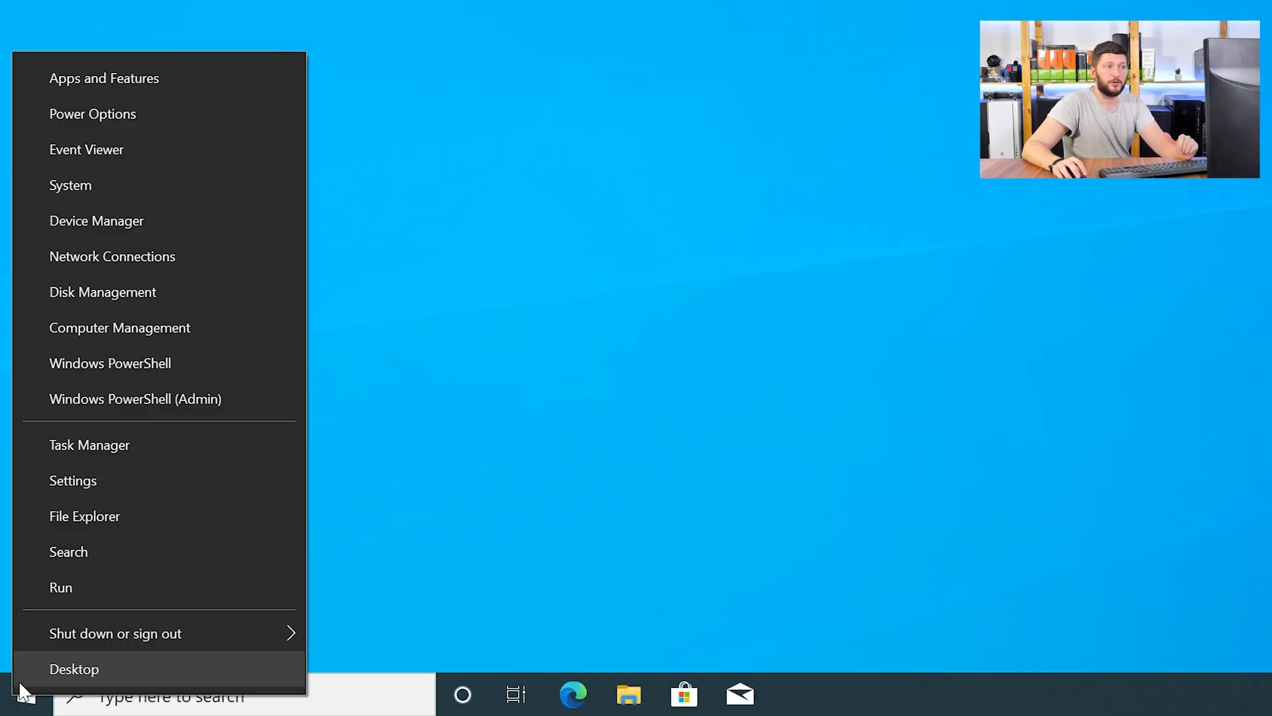
mouse_move(157, 190)
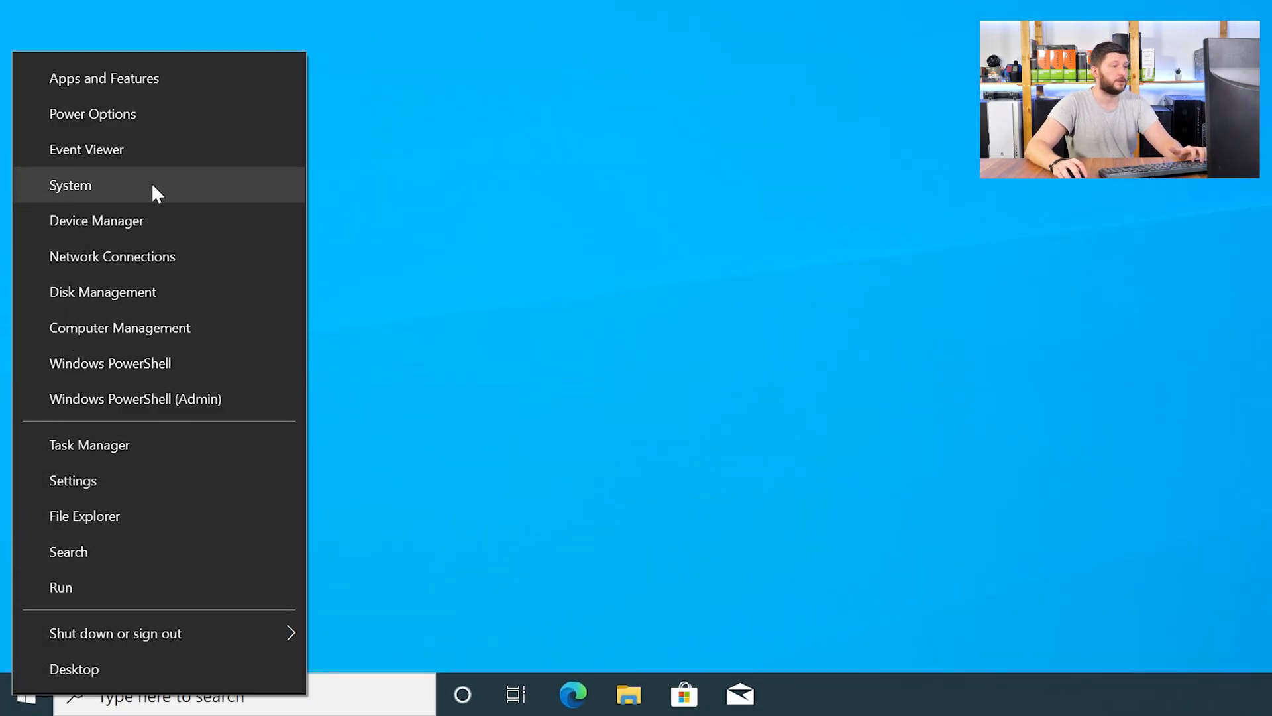
click(70, 186)
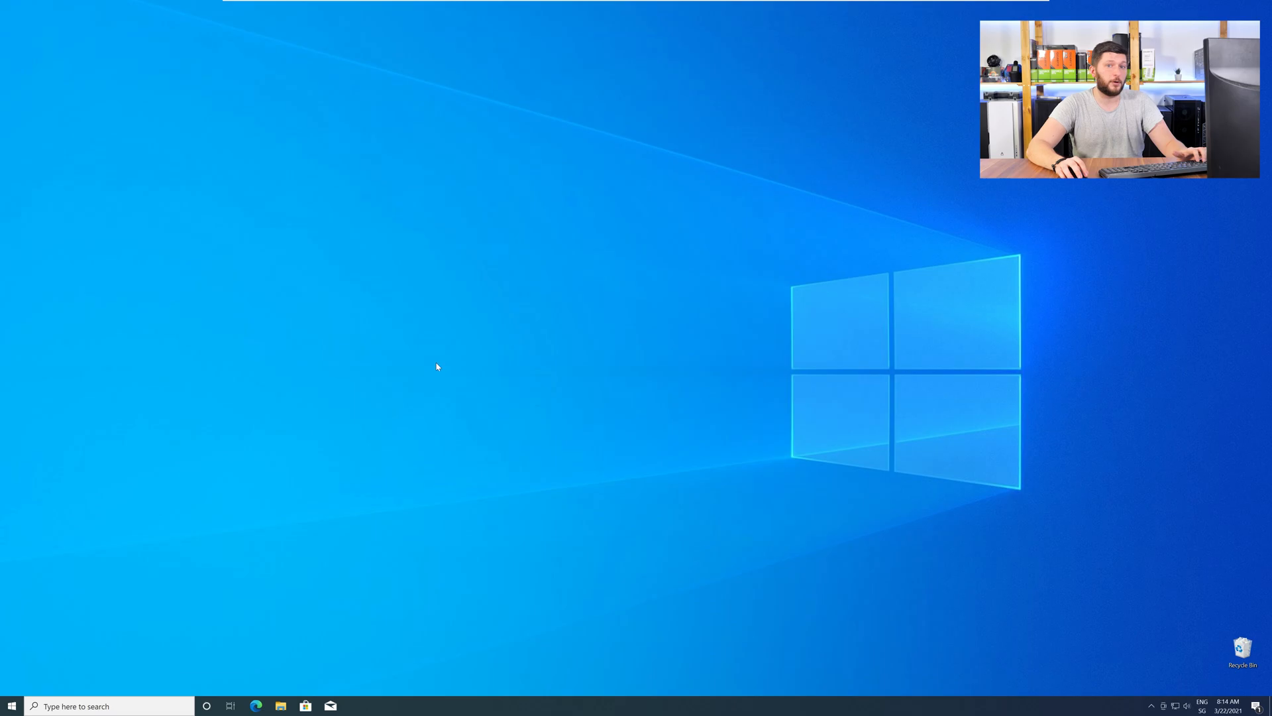
Download the 32-bit and 64-bit api-ms-win-crt-heap-l1-1-0.dll files from the sts-tutorial page.
click(256, 705)
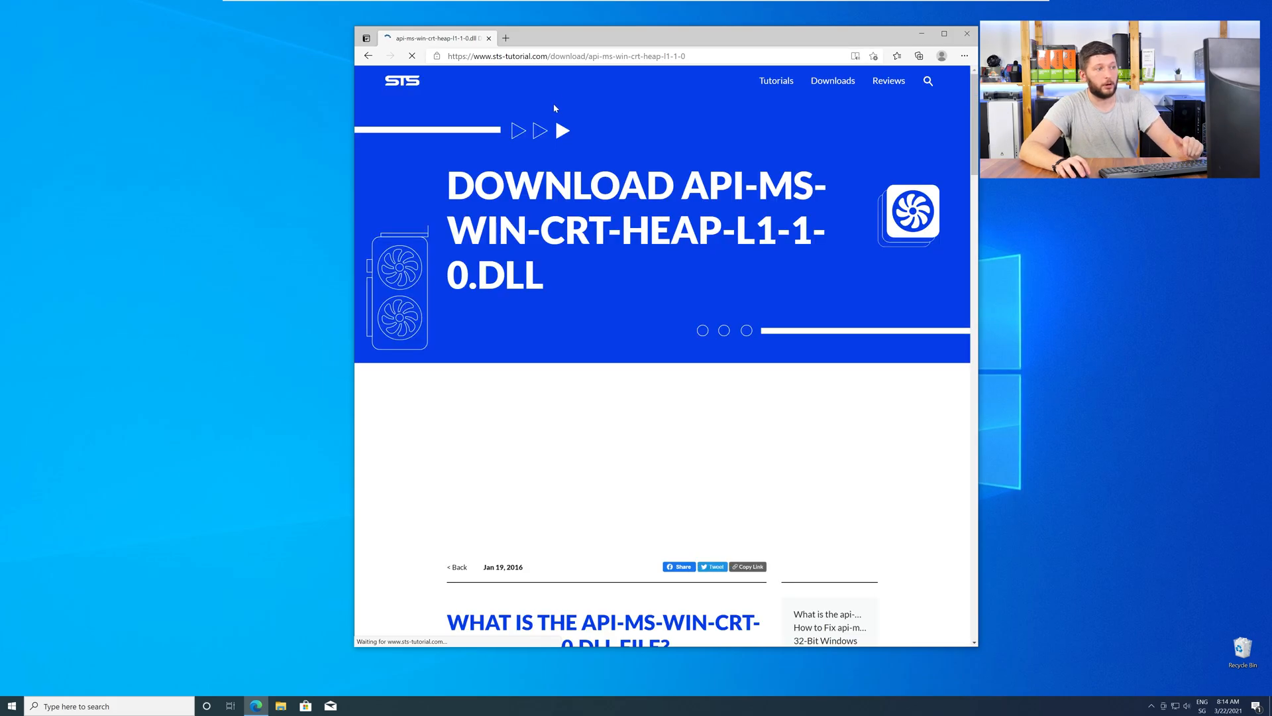
scroll(down, 3)
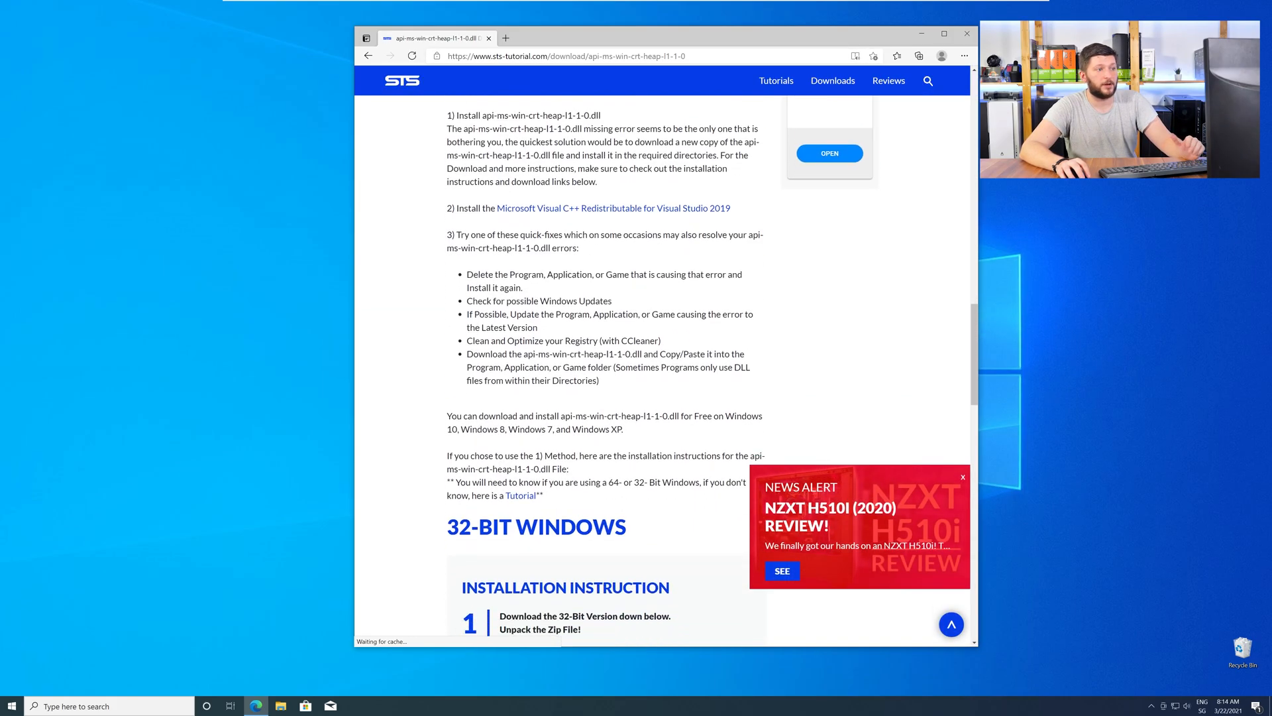
scroll(down, 3)
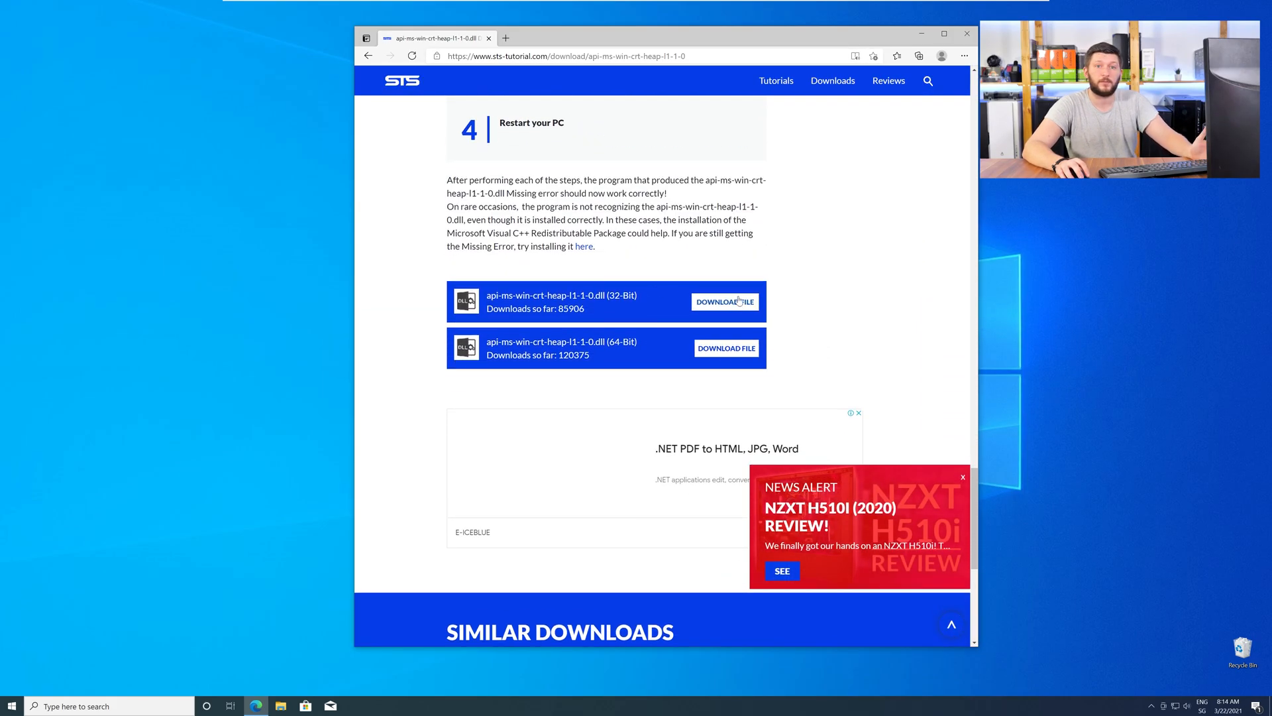
click(724, 301)
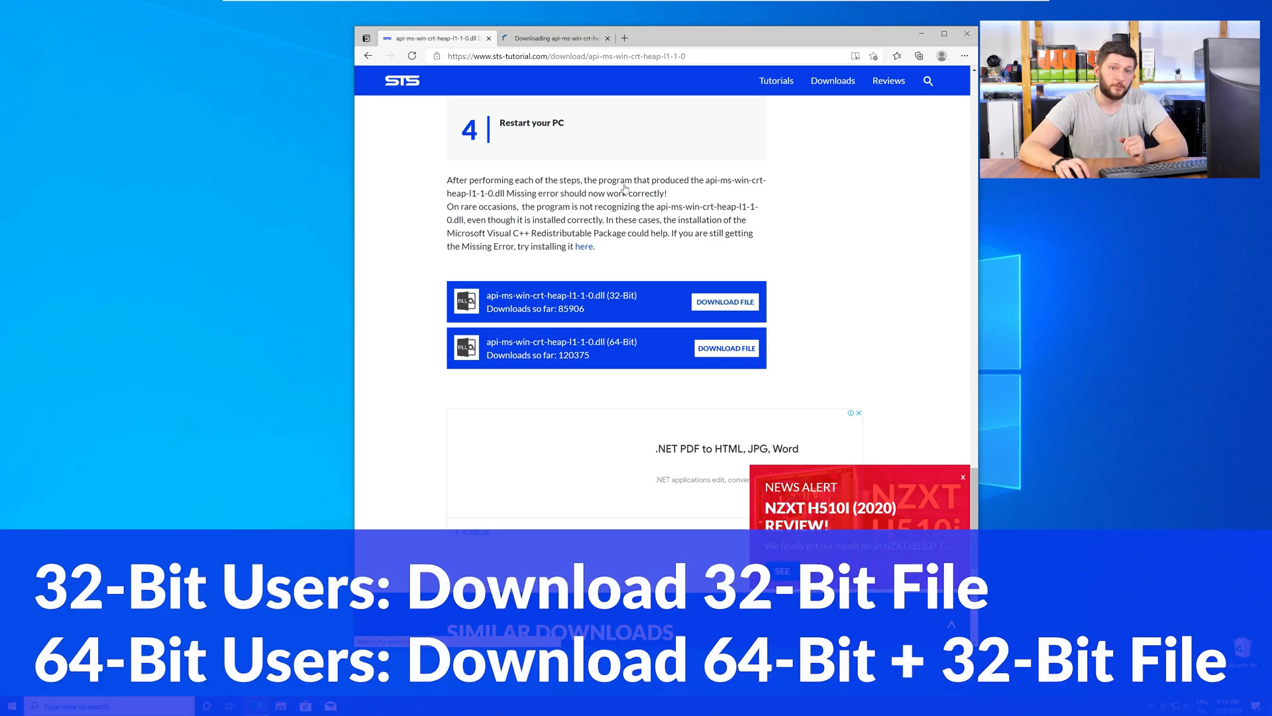
click(725, 348)
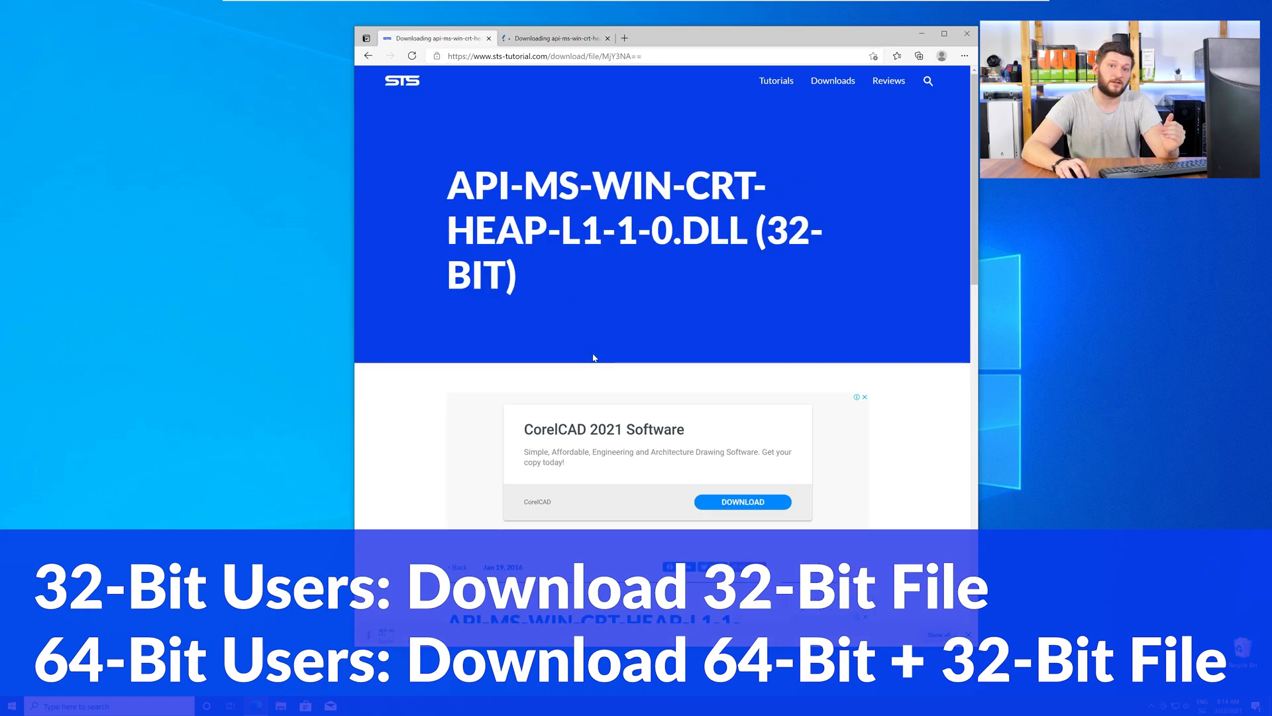
scroll(down, 3)
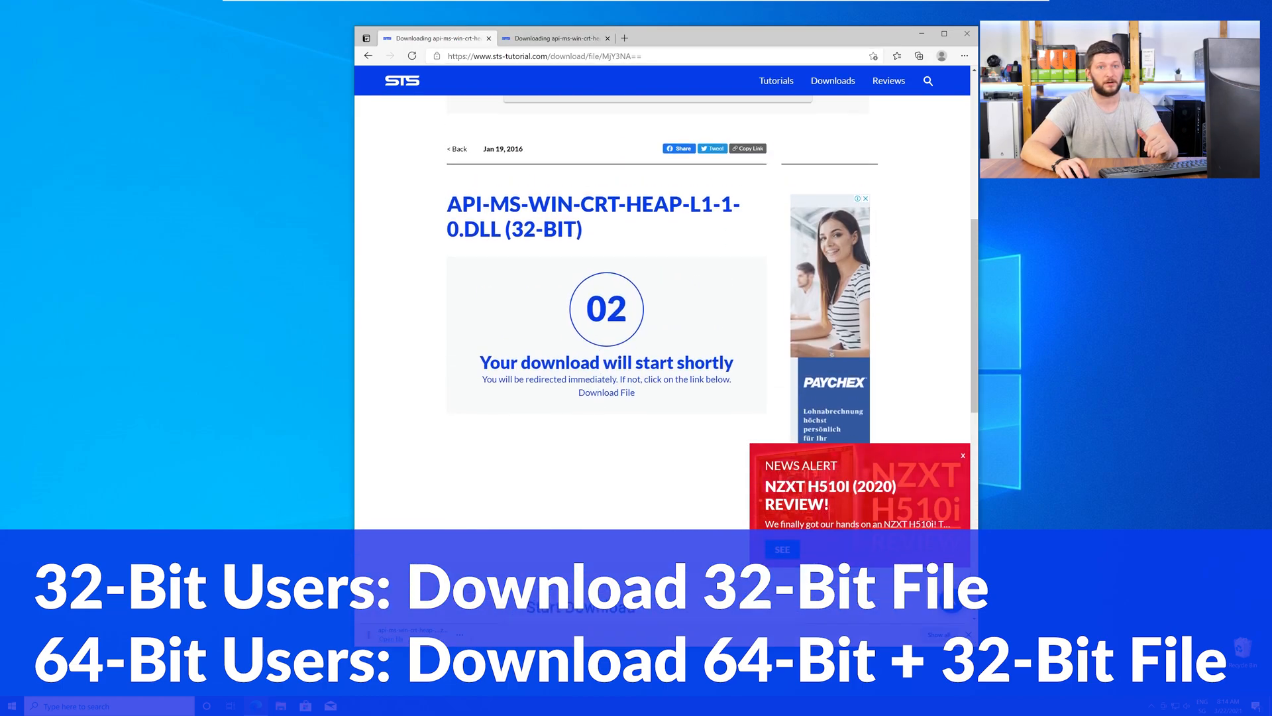
click(606, 392)
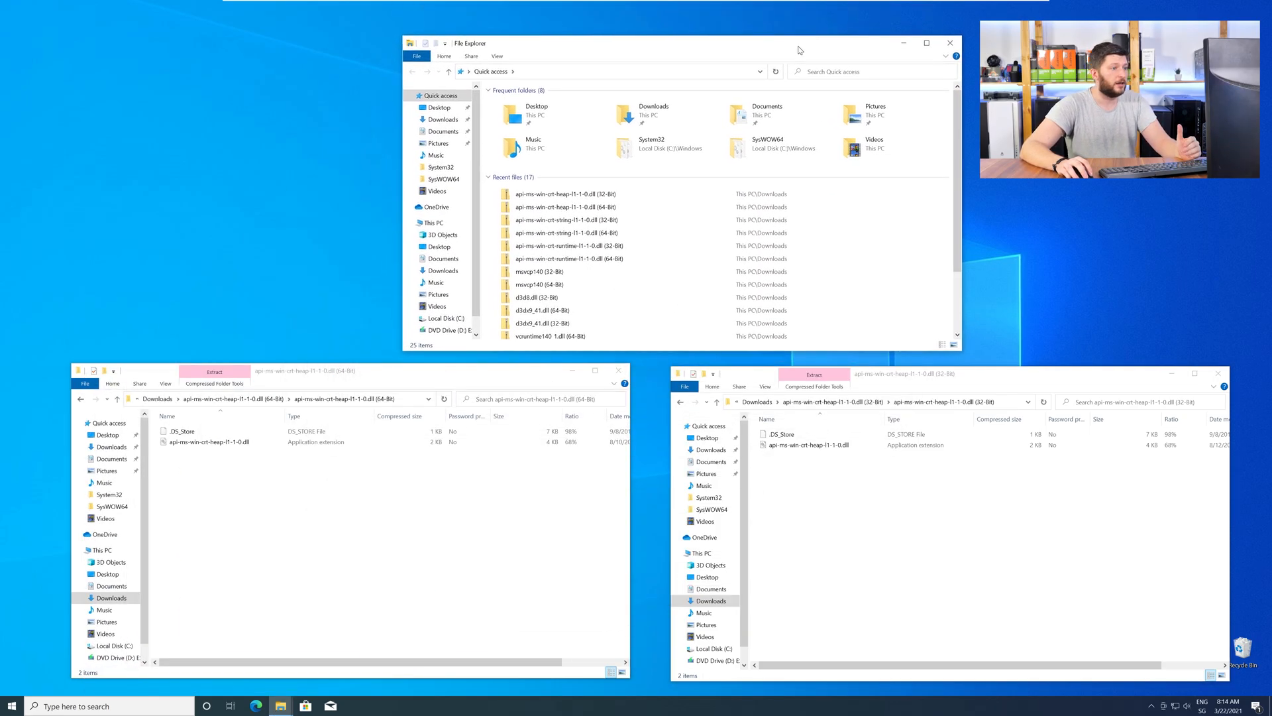
Copy the DLLs into C:\Windows System32 and SysWOW64, granting administrator permission at the prompt.
click(436, 221)
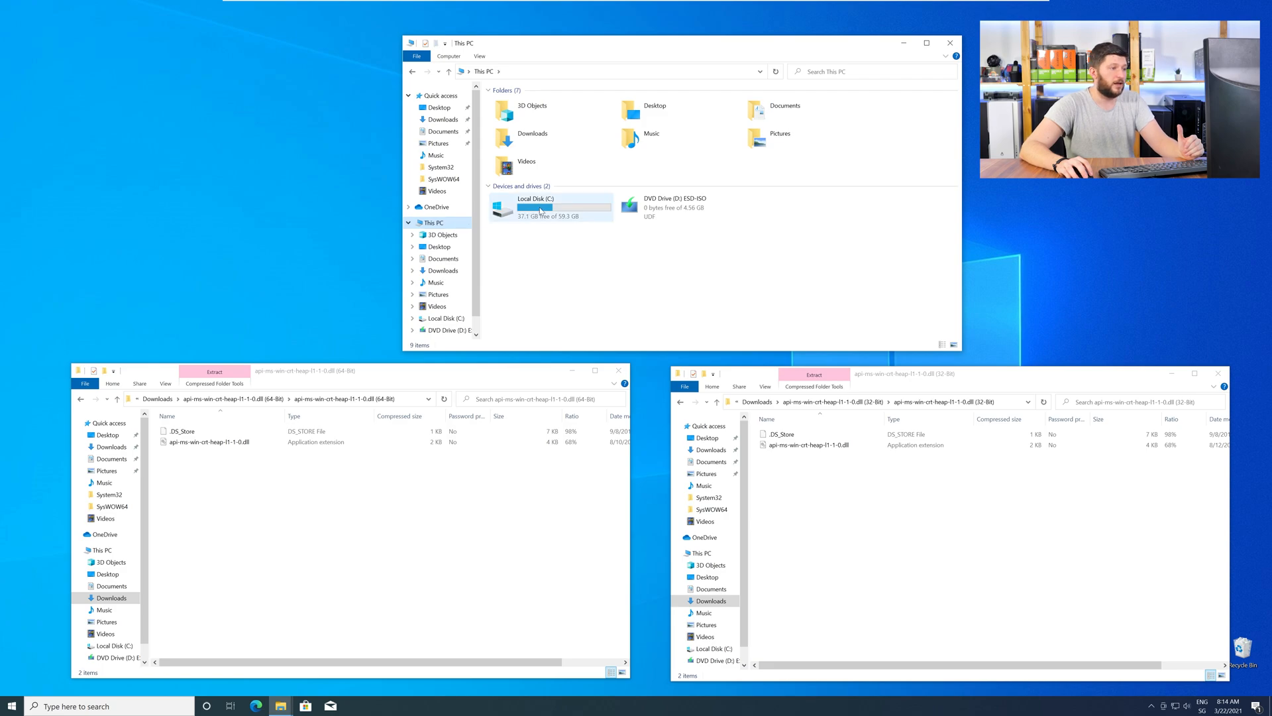
double_click(538, 205)
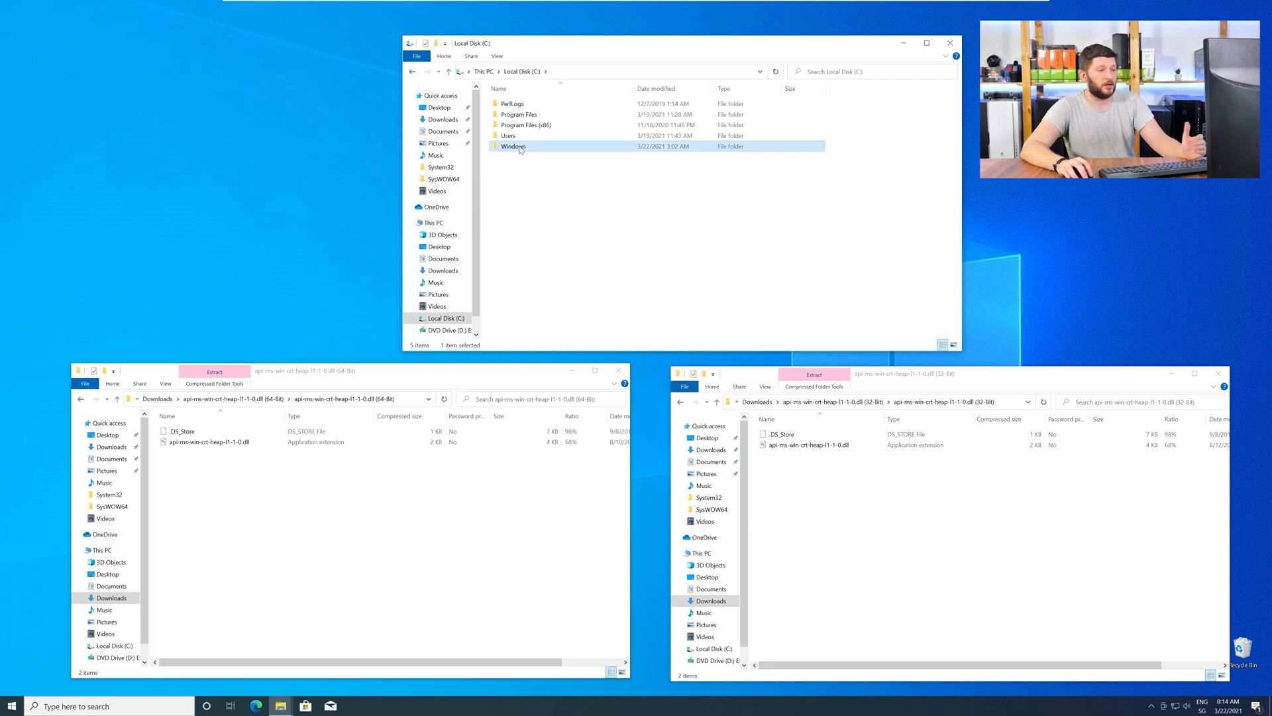
double_click(513, 146)
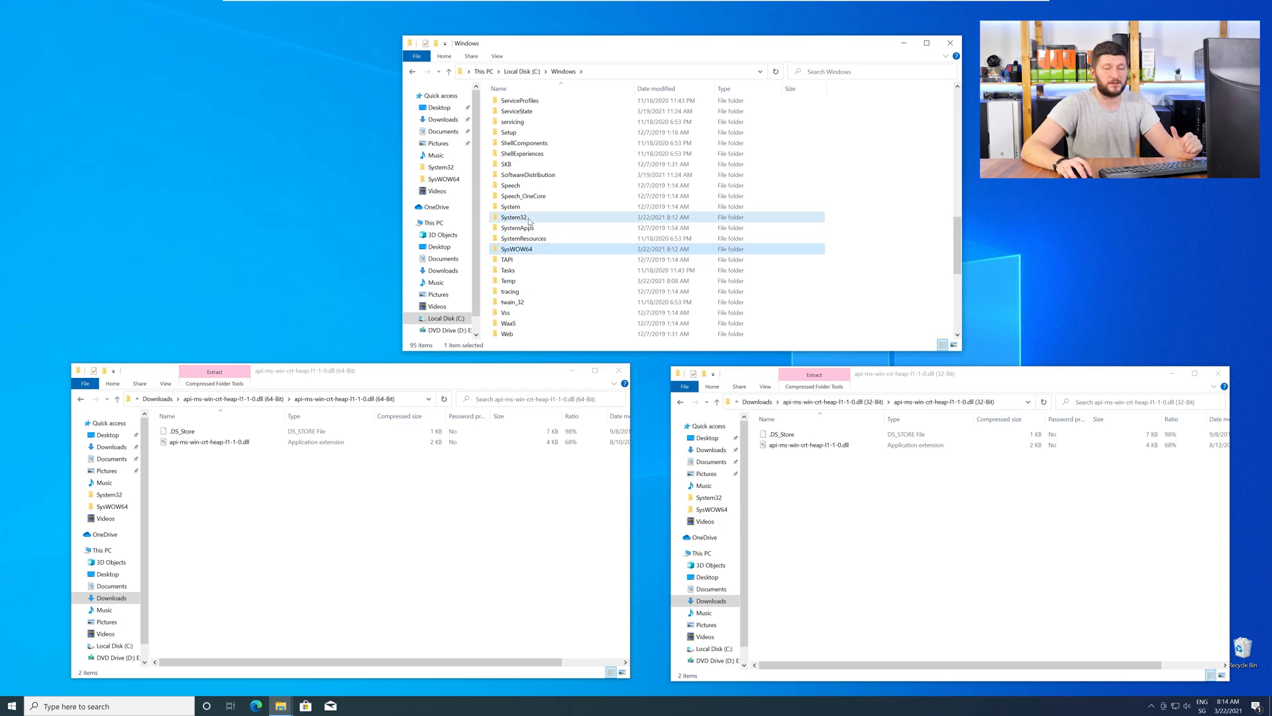
click(513, 216)
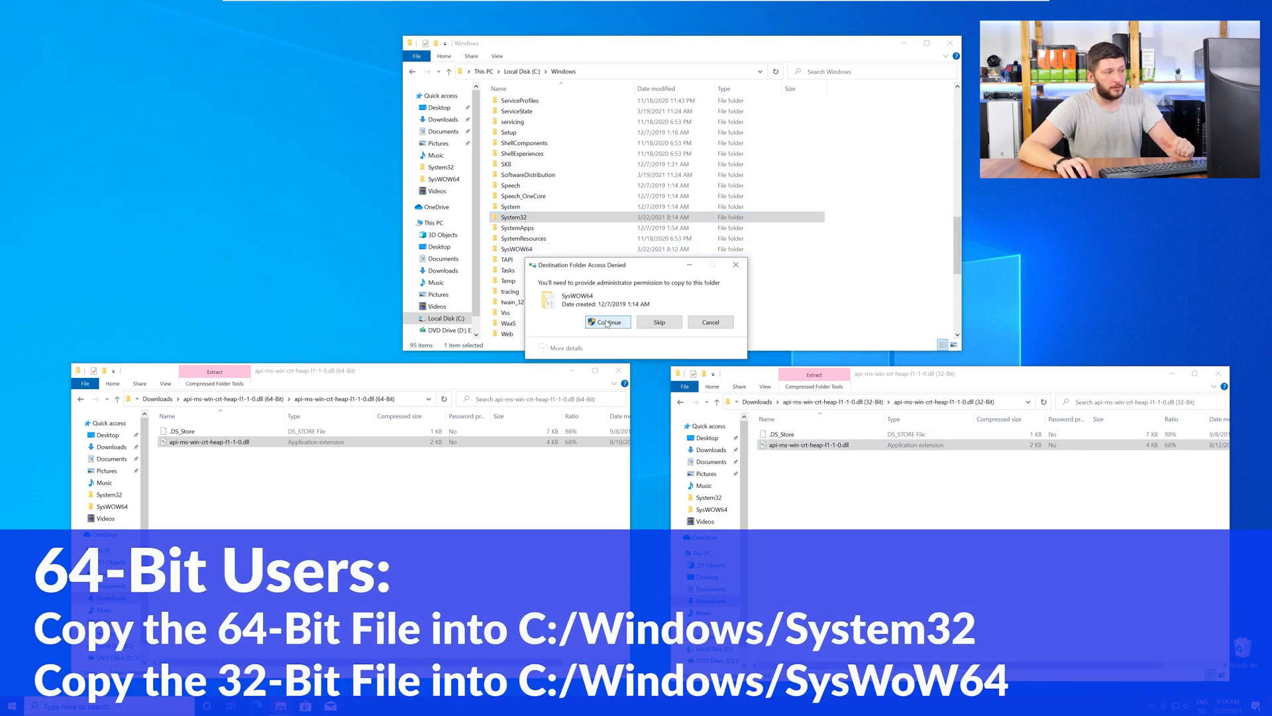
click(607, 321)
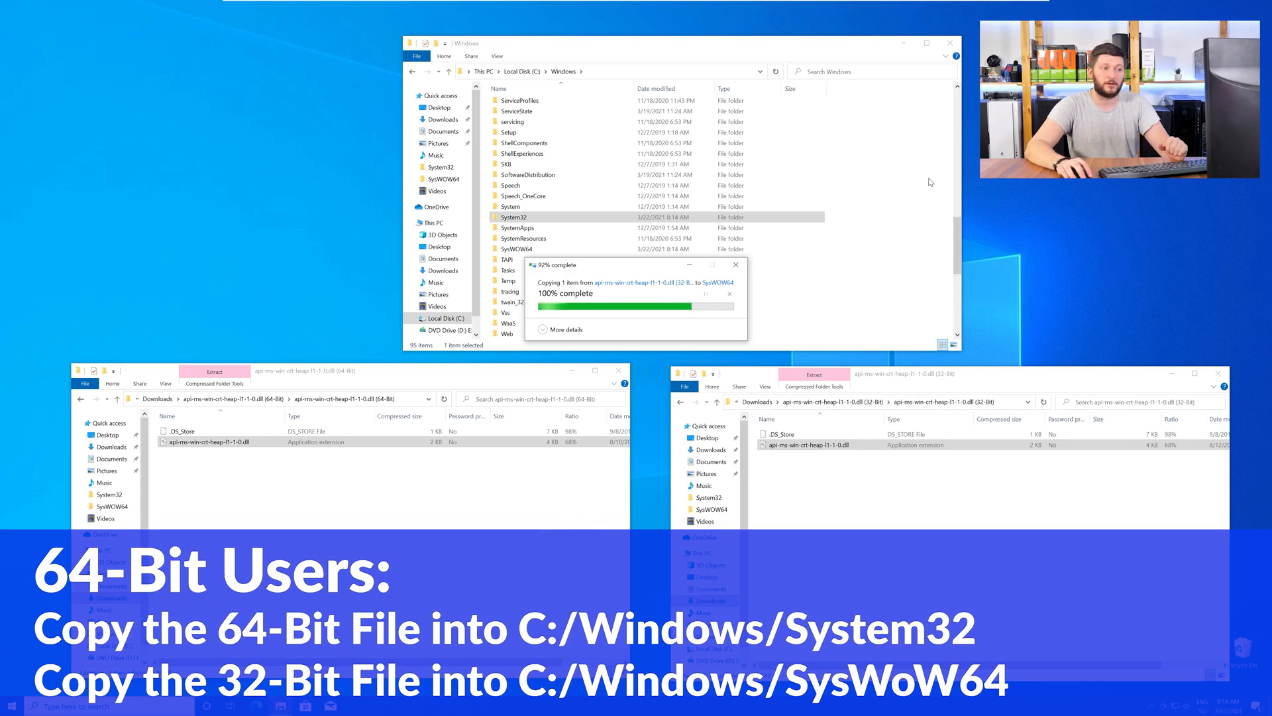
click(950, 42)
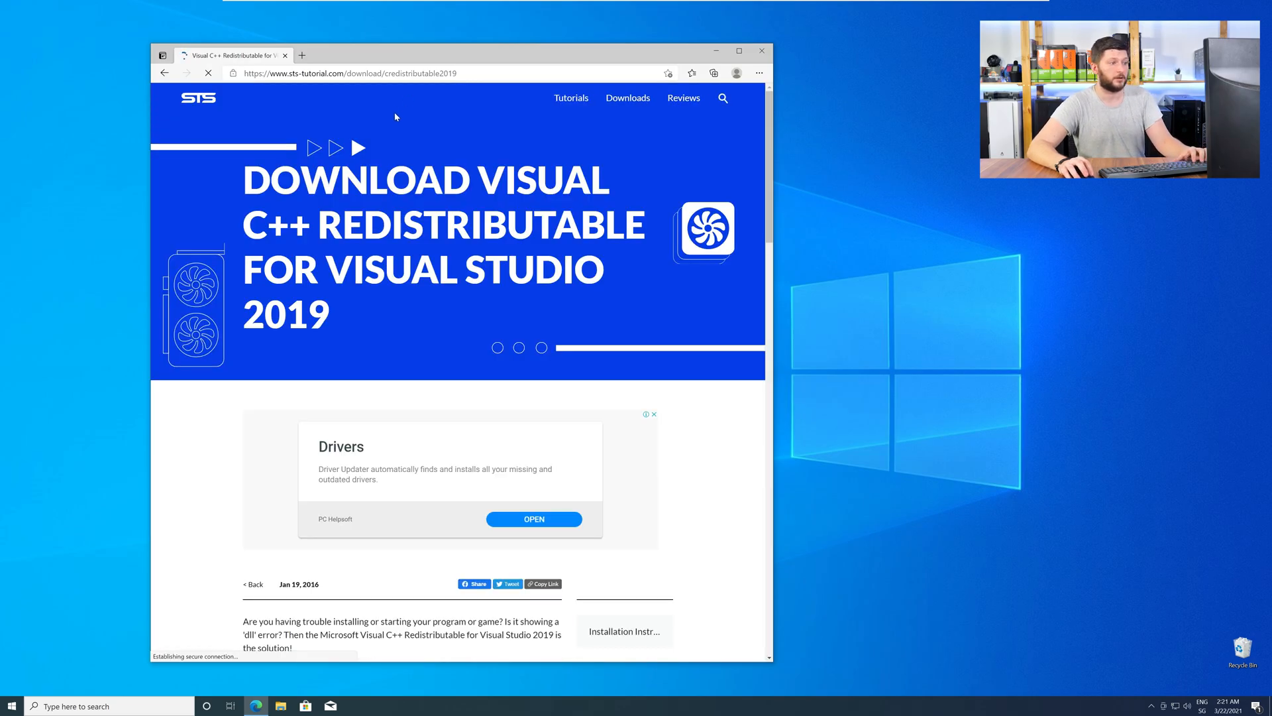
Download vc_redist.x64.exe and run the downloaded installer.
scroll(down, 3)
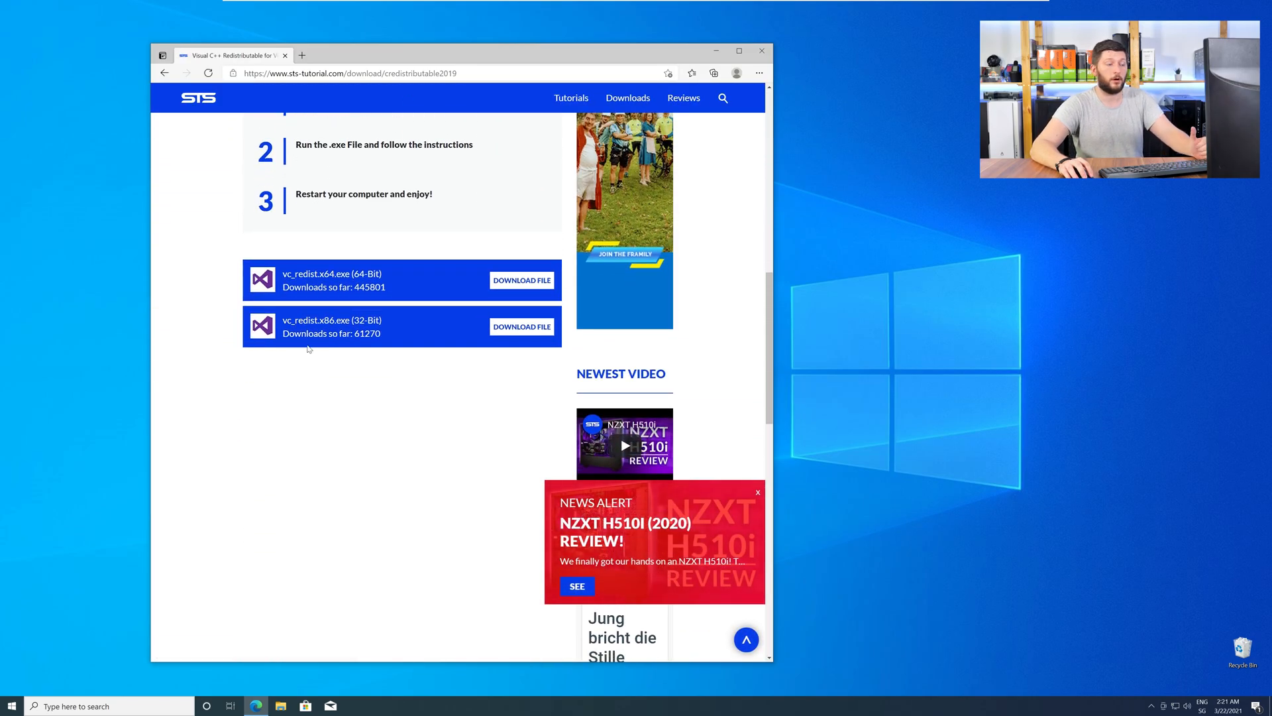
mouse_move(521, 326)
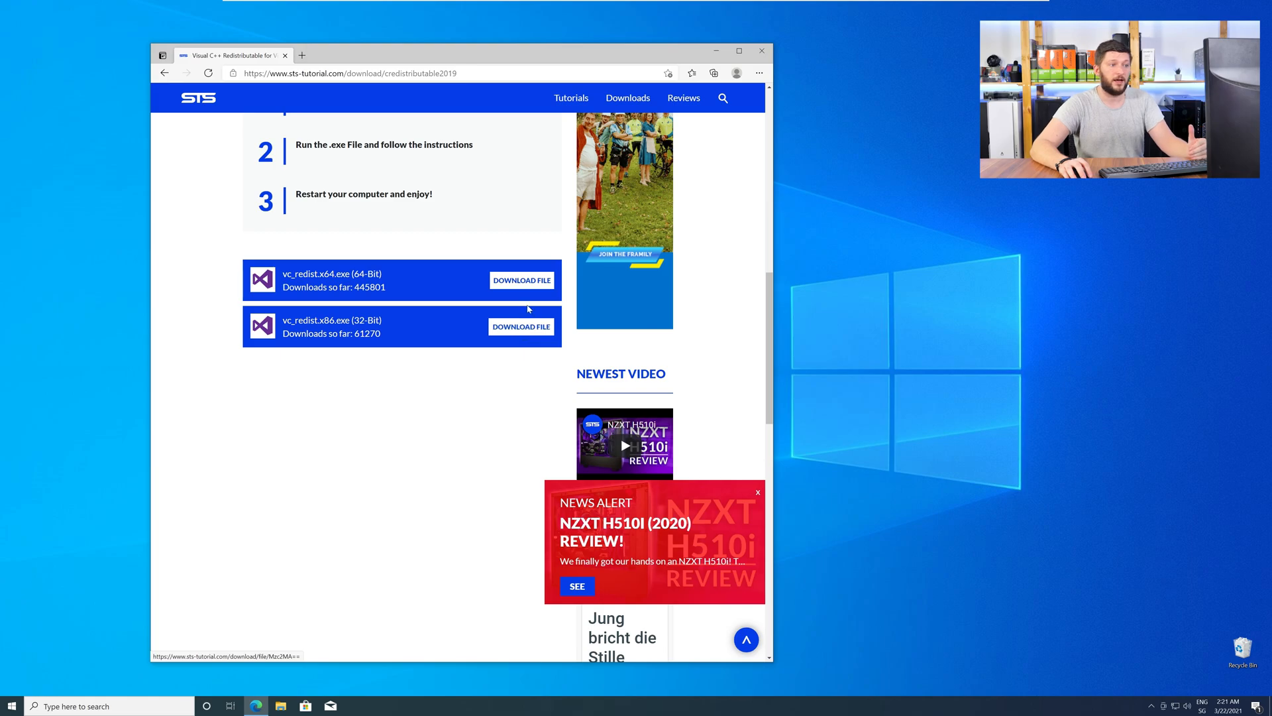
click(521, 280)
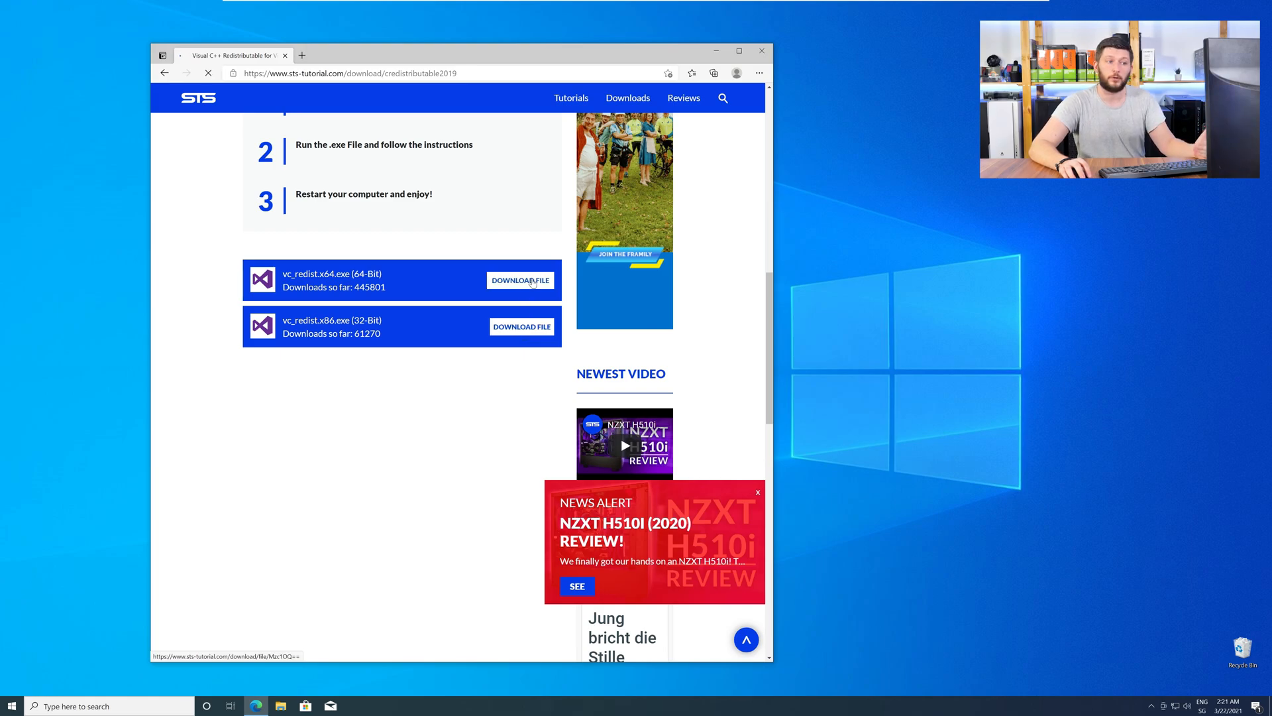
click(520, 279)
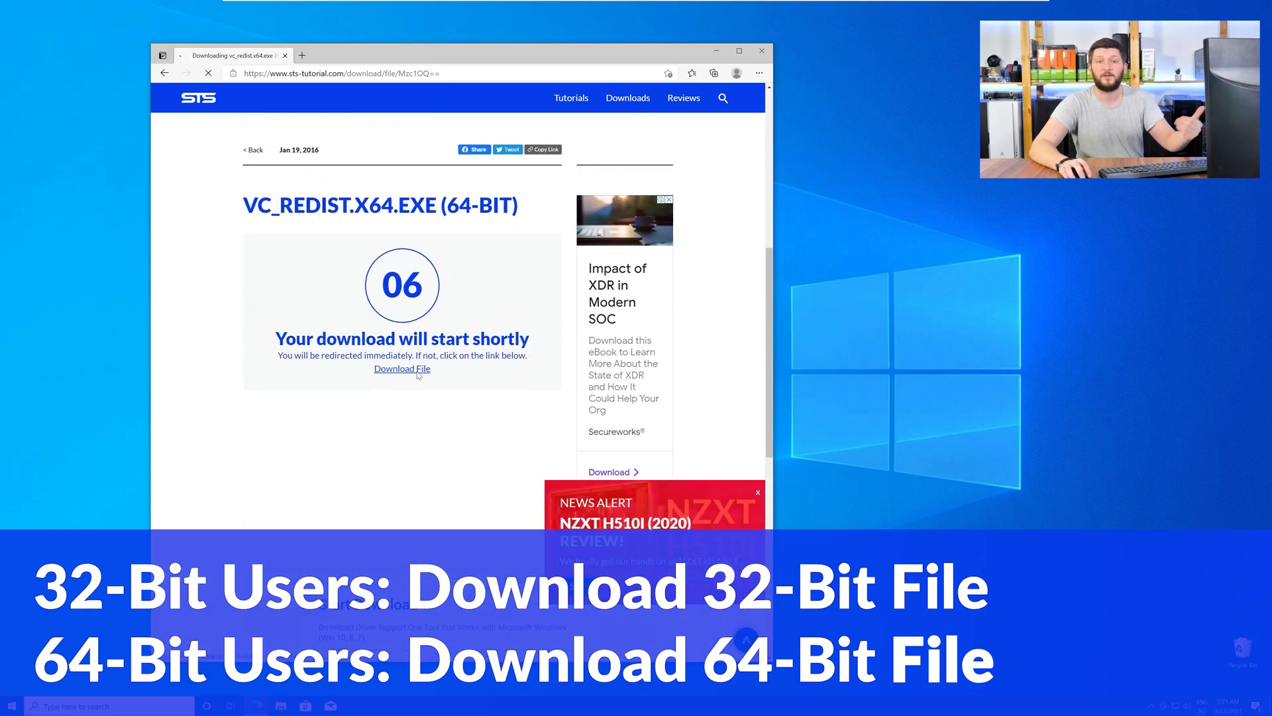
click(401, 368)
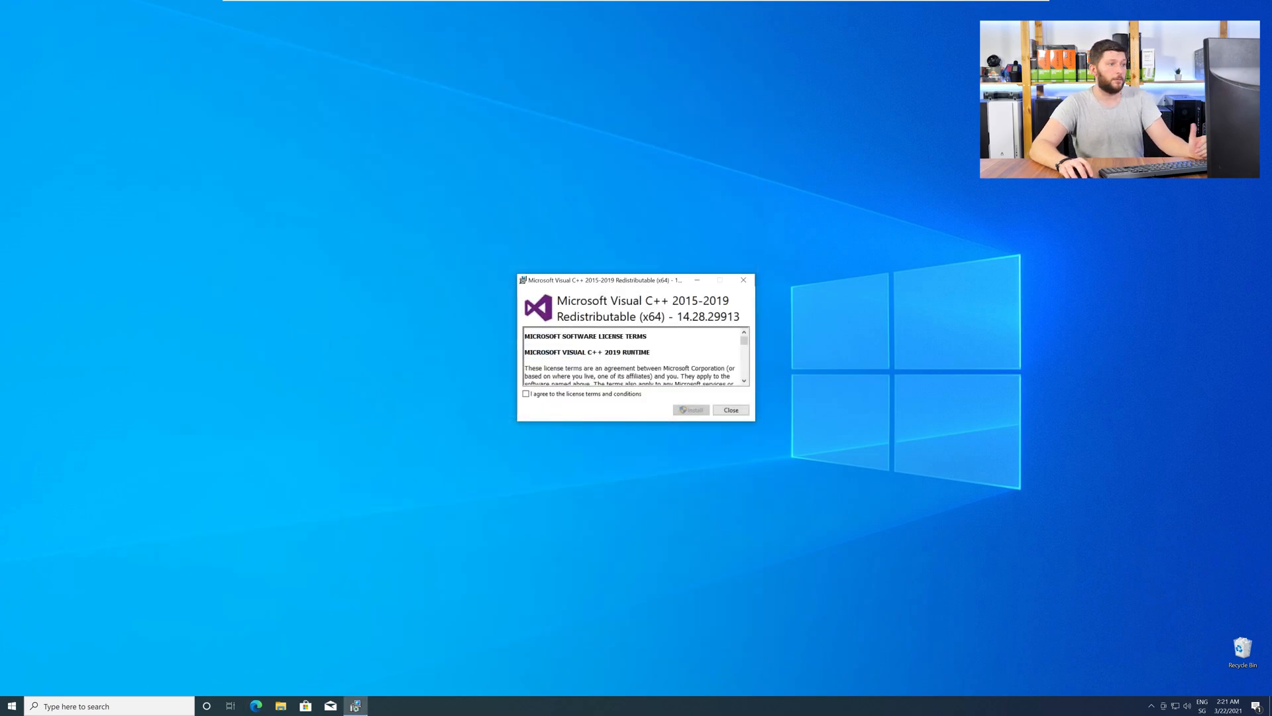
Accept the license terms, install the Visual C++ 2015-2019 Redistributable (x64) and close setup on success.
click(526, 394)
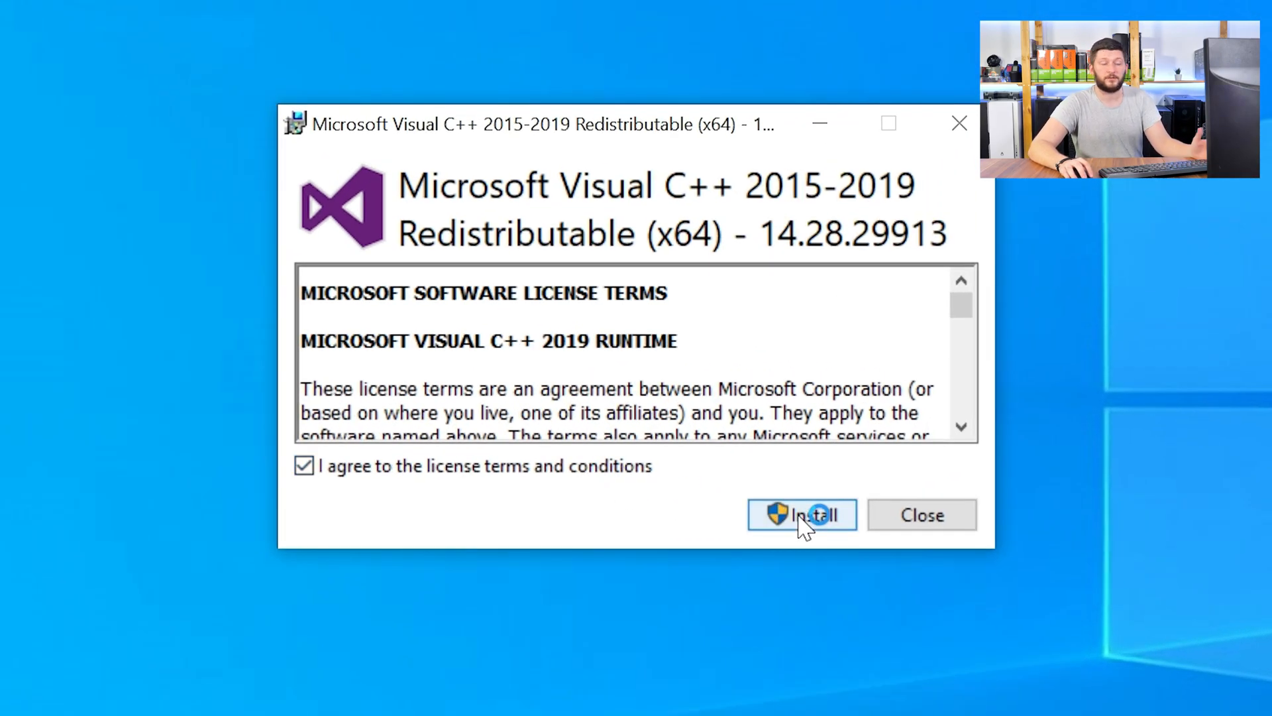
click(802, 514)
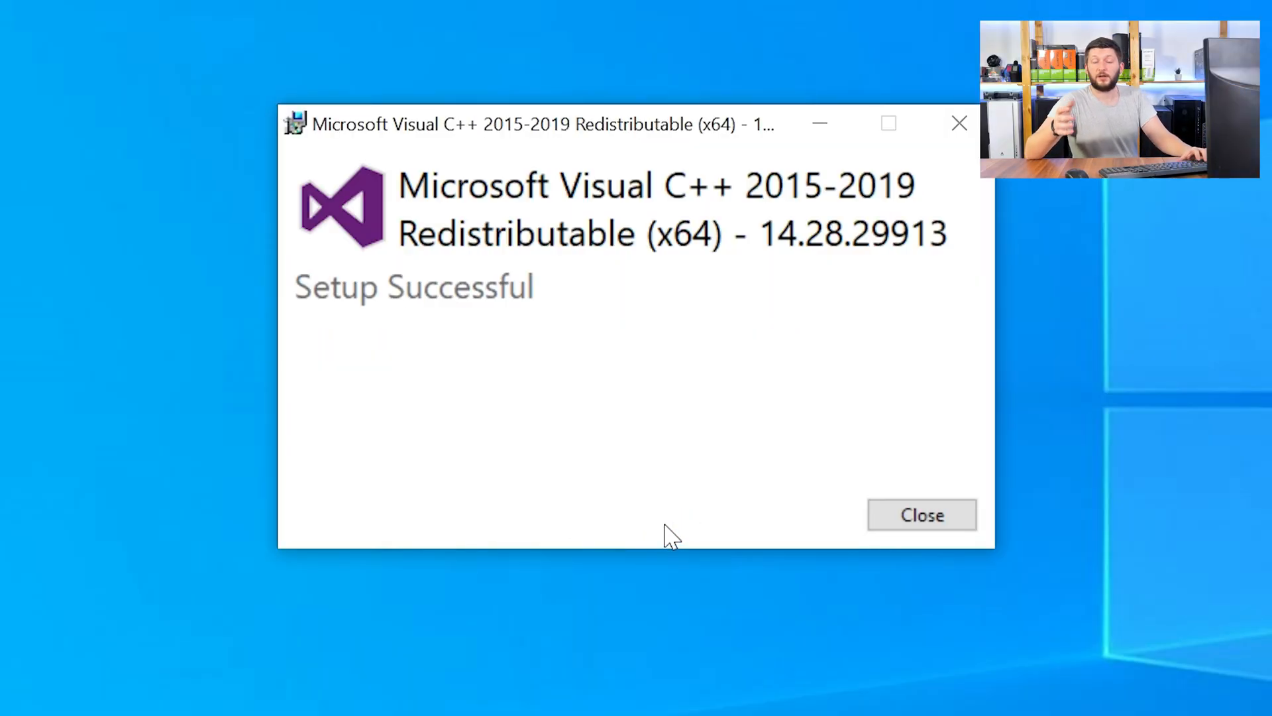
click(923, 514)
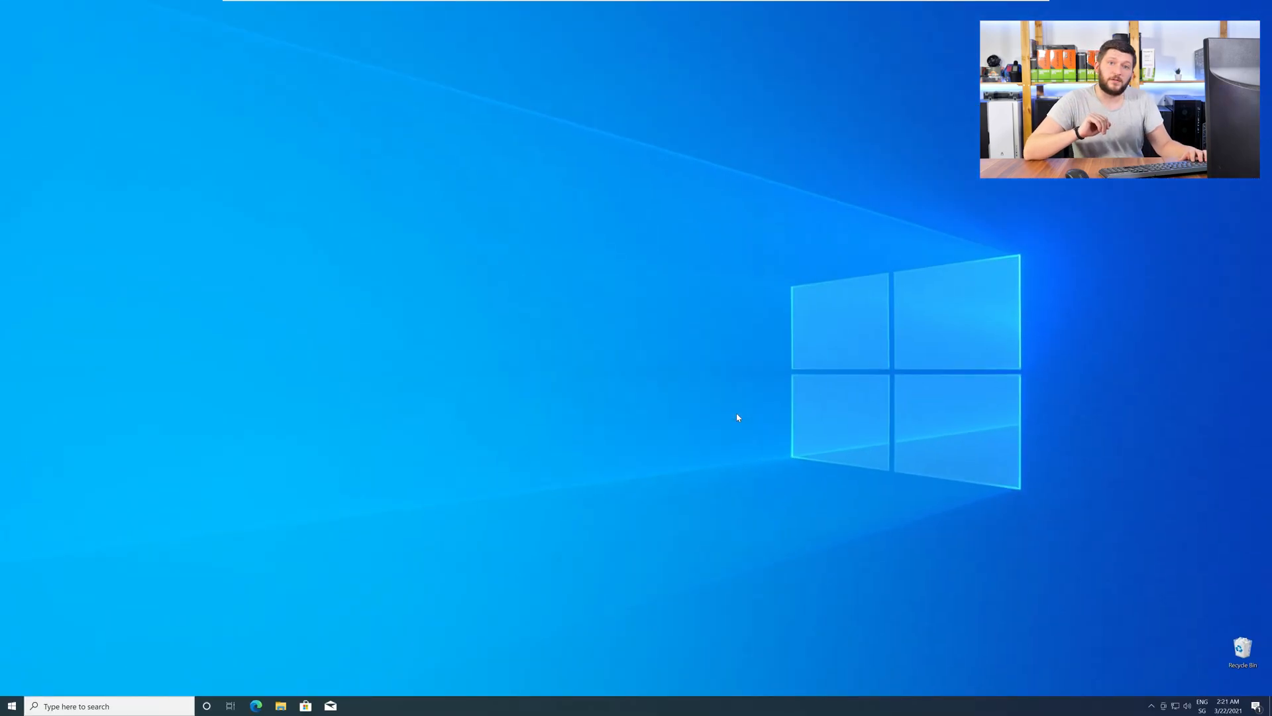